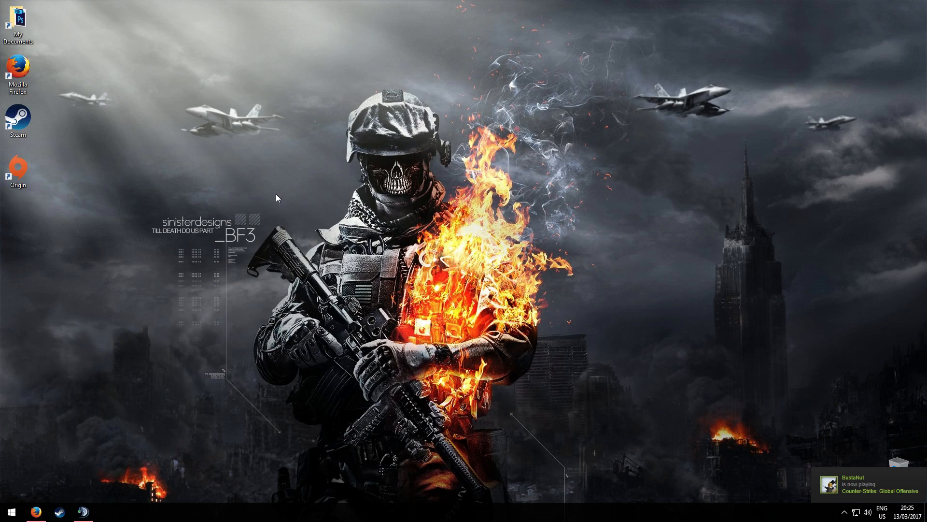
{"action": "mouse_move", "coordinate": [262, 224]}
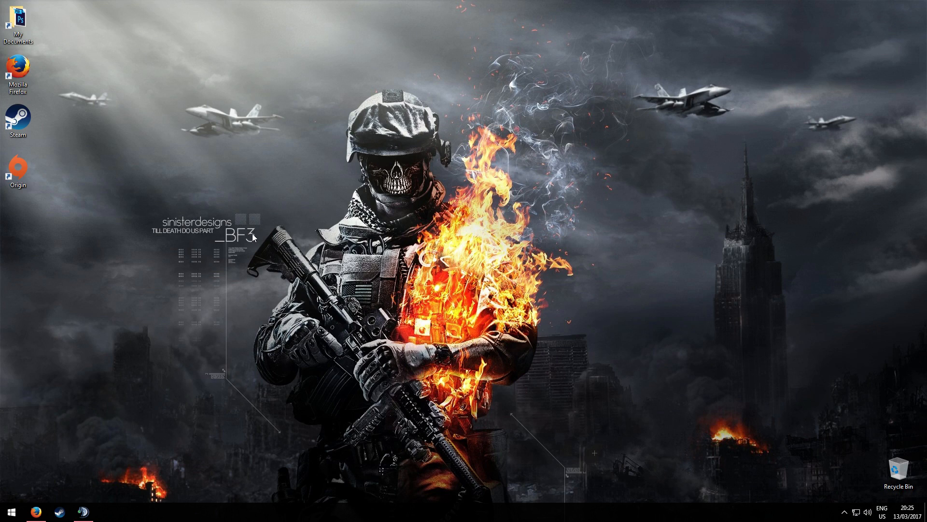
{"action": "mouse_move", "coordinate": [253, 238]}
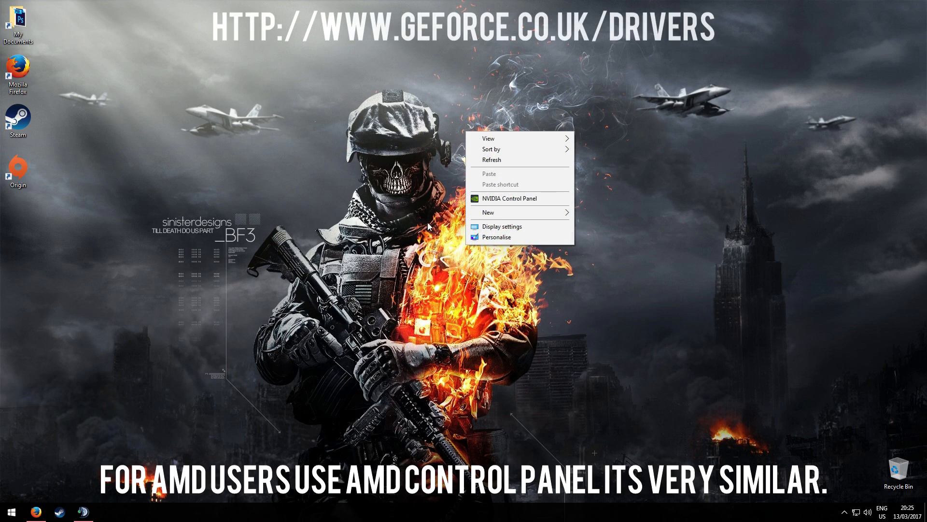
{"action": "mouse_move", "coordinate": [509, 198]}
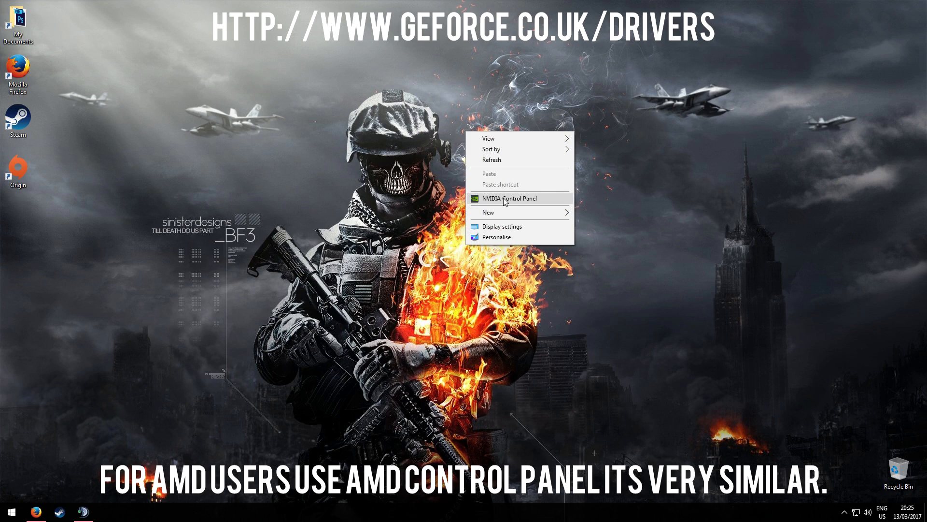
{"action": "mouse_move", "coordinate": [520, 197]}
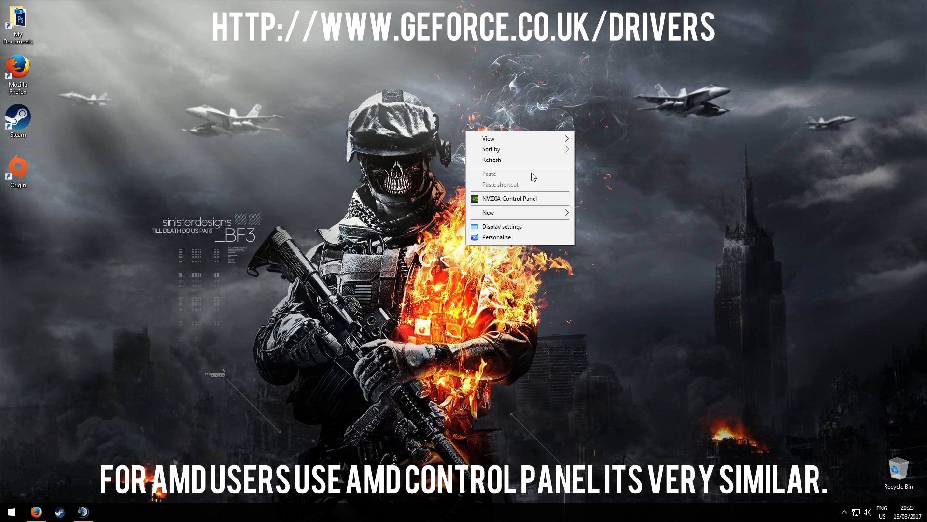
{"action": "mouse_move", "coordinate": [492, 201]}
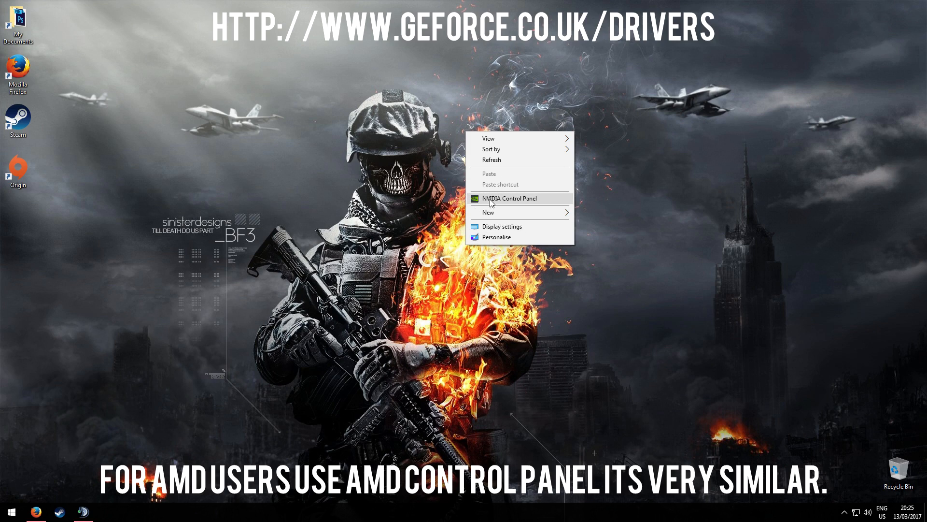
{"action": "mouse_move", "coordinate": [491, 204]}
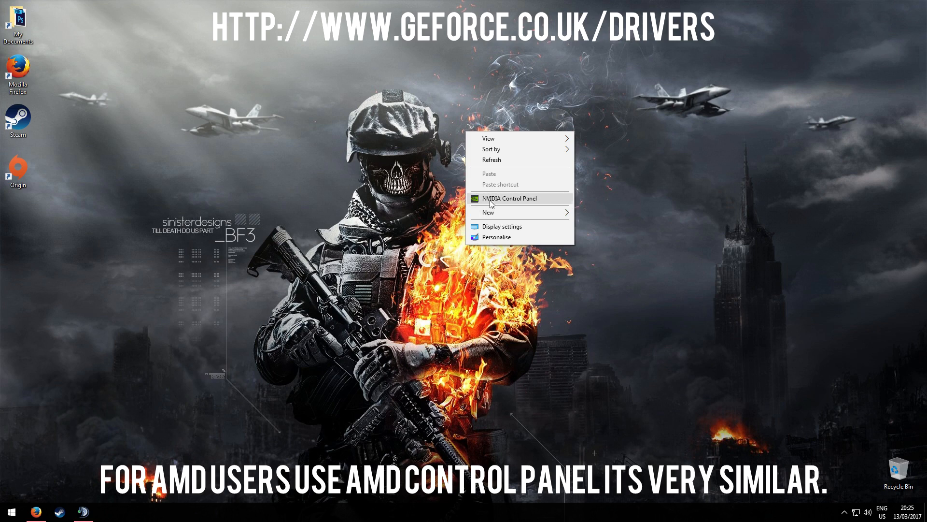
{"action": "mouse_move", "coordinate": [479, 202]}
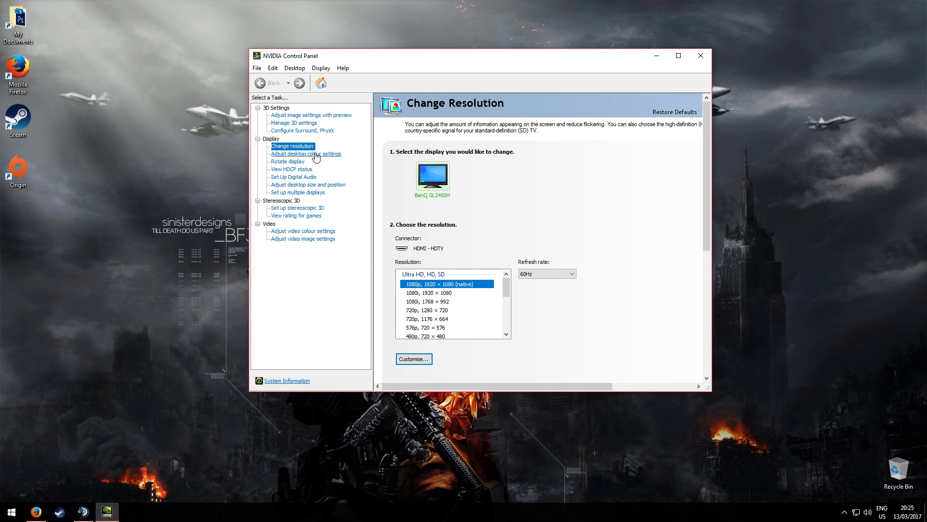
Go to the Change resolution page for the BenQ GL2450H display.
{"action": "left_click", "coordinate": [311, 115]}
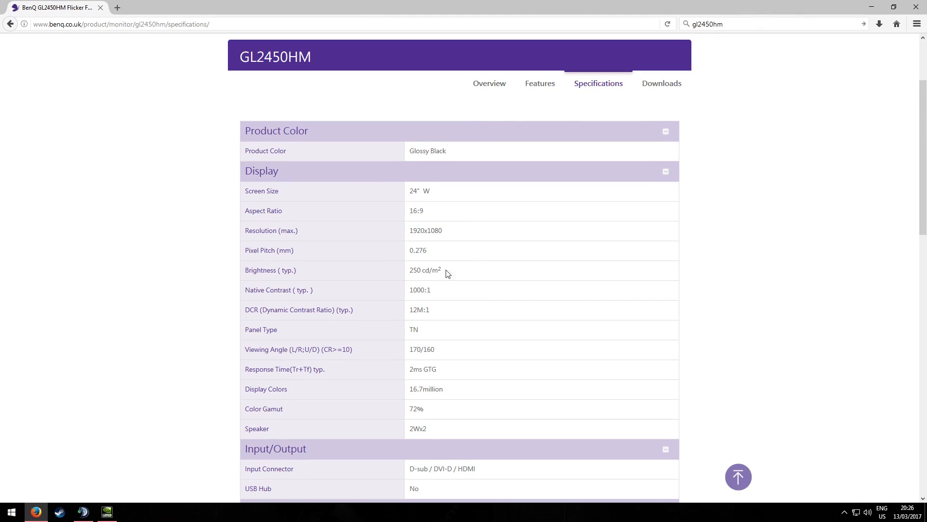
{"action": "mouse_move", "coordinate": [448, 349]}
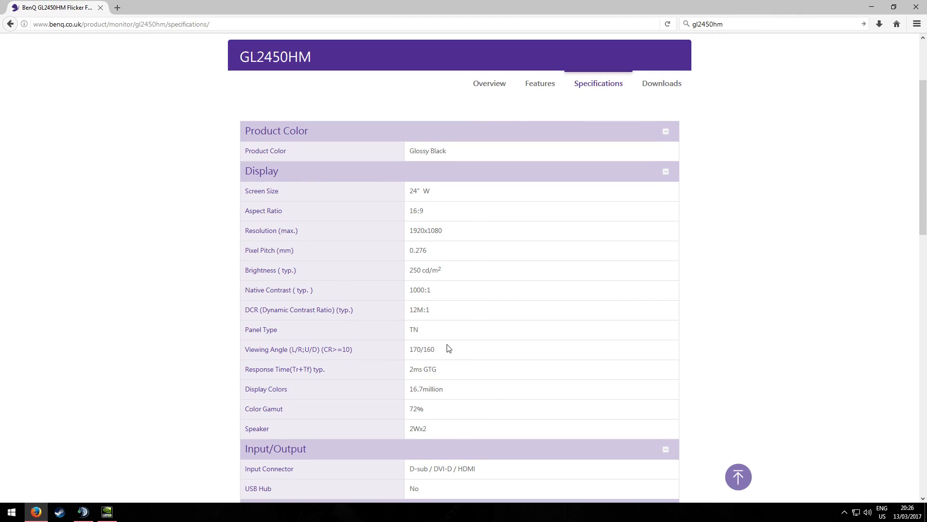
Scroll the BenQ GL2450HM specifications in Firefox to confirm the 1920x1080 maximum resolution.
{"action": "scroll", "scroll_direction": "up", "scroll_amount": 3}
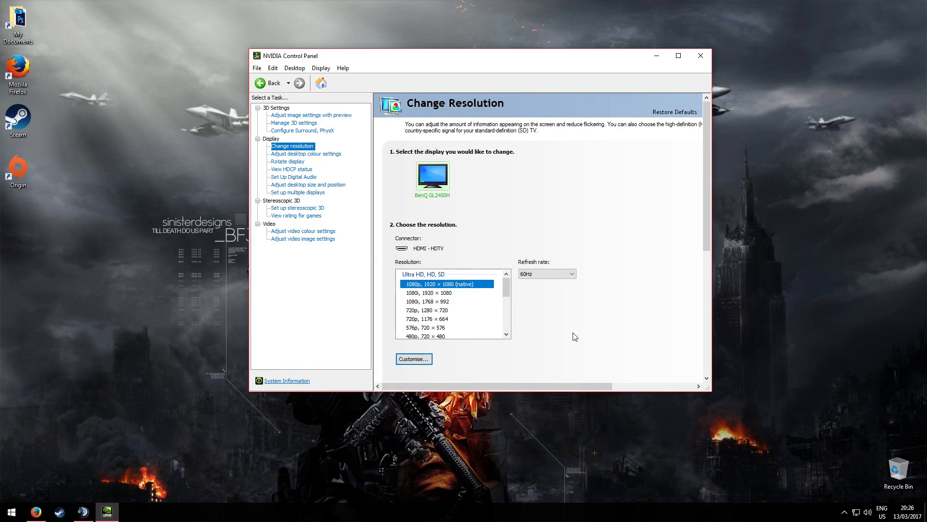
Check the available refresh rates (60, 59, 50Hz), keep 60Hz, and bring up Customise.
{"action": "left_click", "coordinate": [570, 274]}
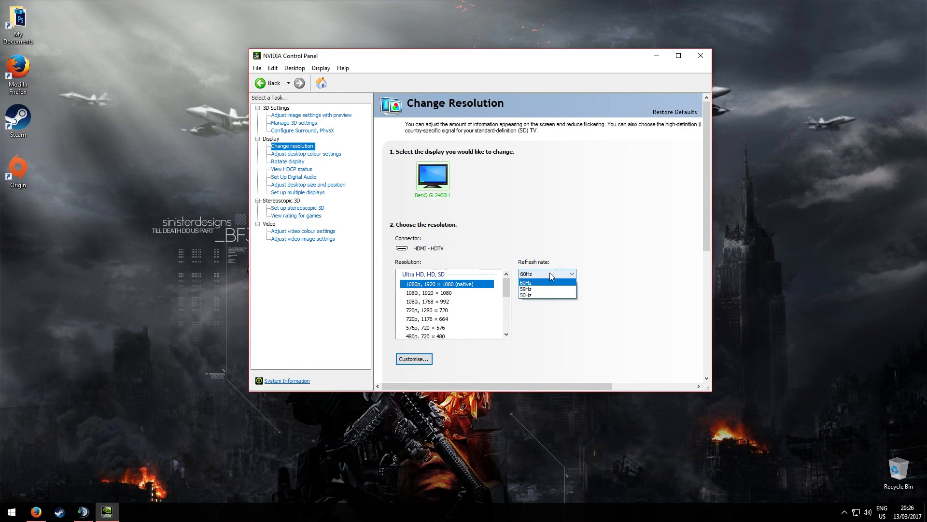
{"action": "left_click", "coordinate": [526, 281]}
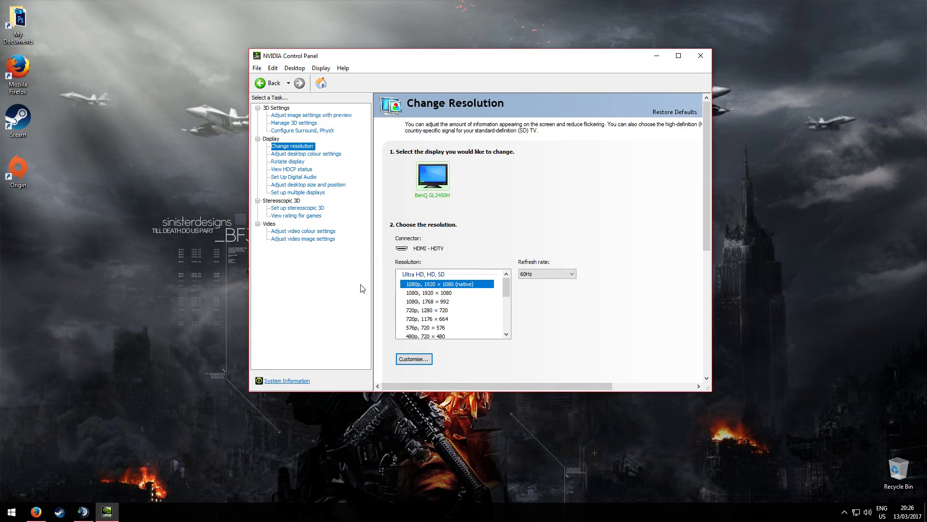
{"action": "left_click", "coordinate": [413, 359]}
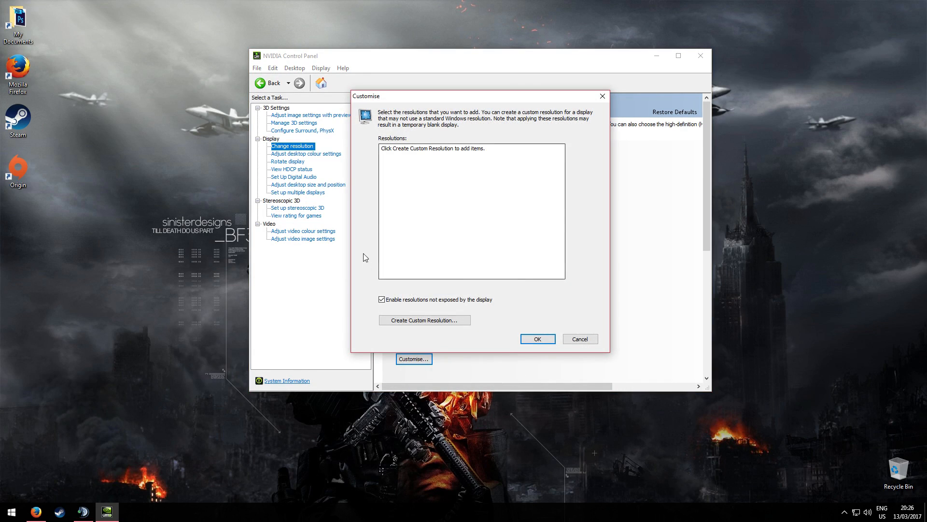
Test a new 1920x1080 custom resolution at 70 Hz and decline saving it.
{"action": "left_click", "coordinate": [424, 319]}
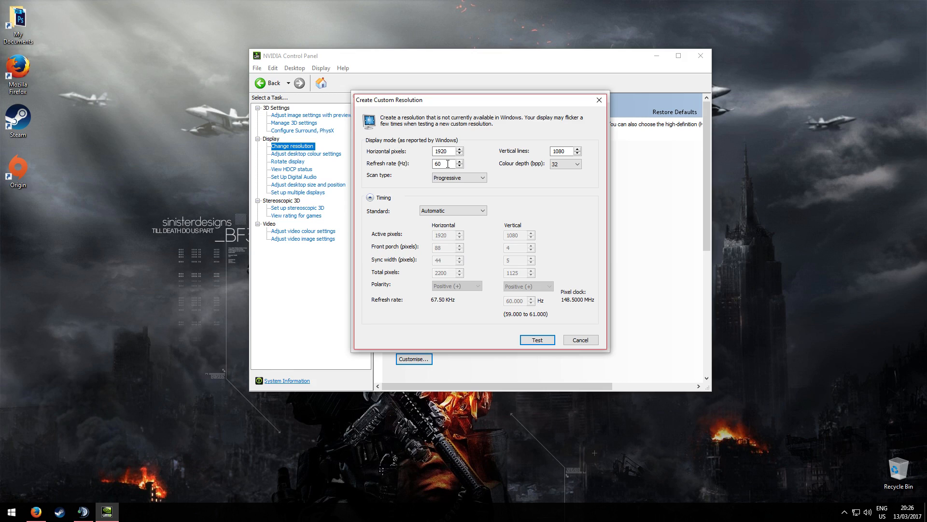
{"action": "triple_click", "coordinate": [443, 164]}
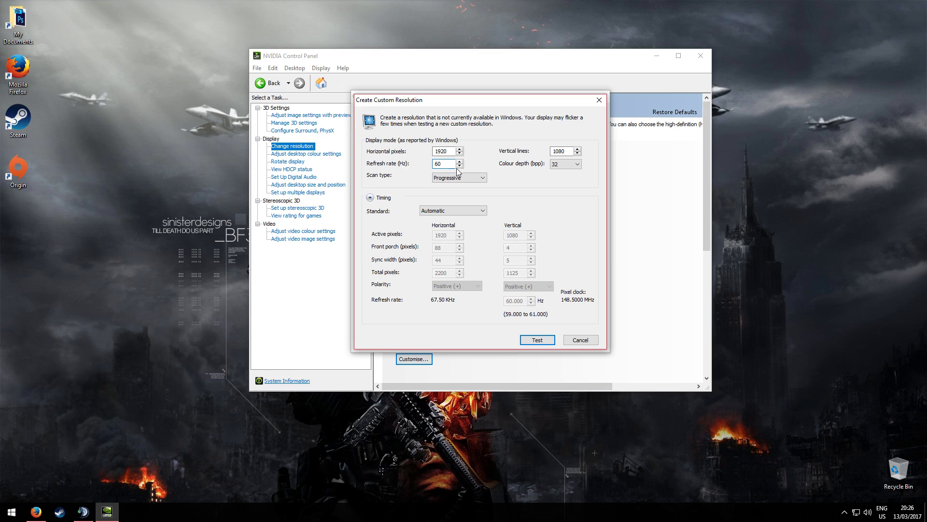
{"action": "triple_click", "coordinate": [444, 164]}
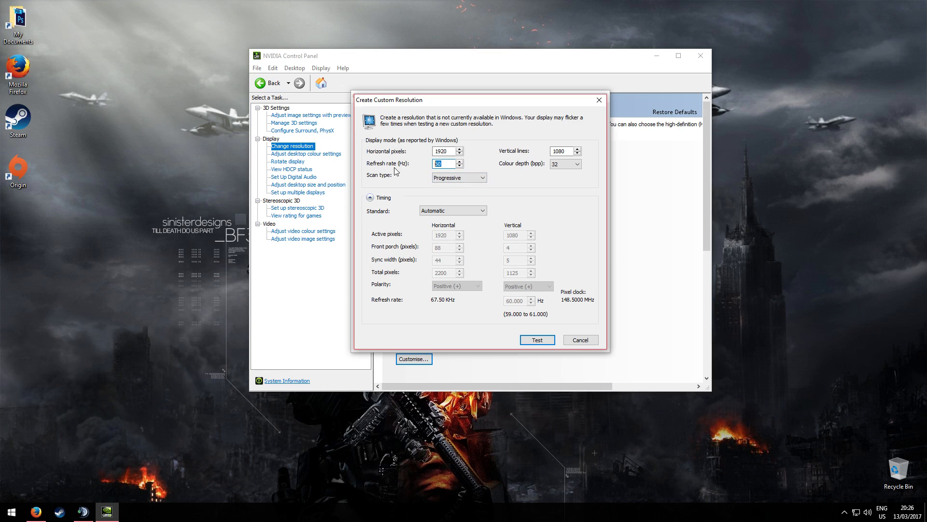
{"action": "mouse_move", "coordinate": [407, 153]}
{"action": "type", "text": "70"}
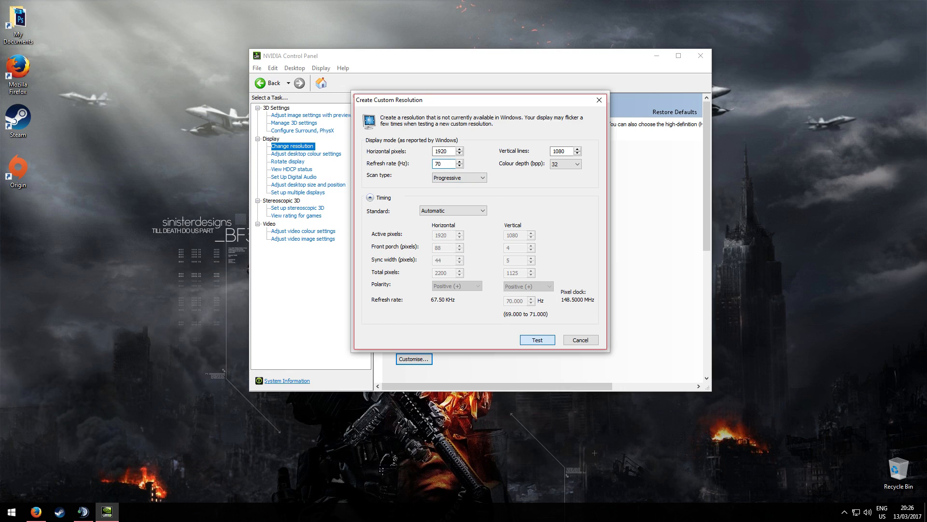
{"action": "left_click", "coordinate": [536, 340]}
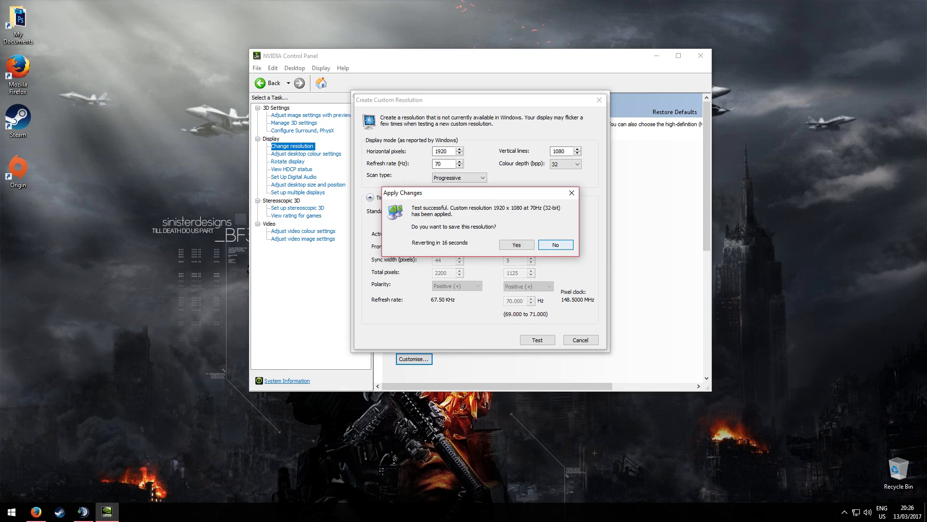
{"action": "left_click", "coordinate": [554, 245]}
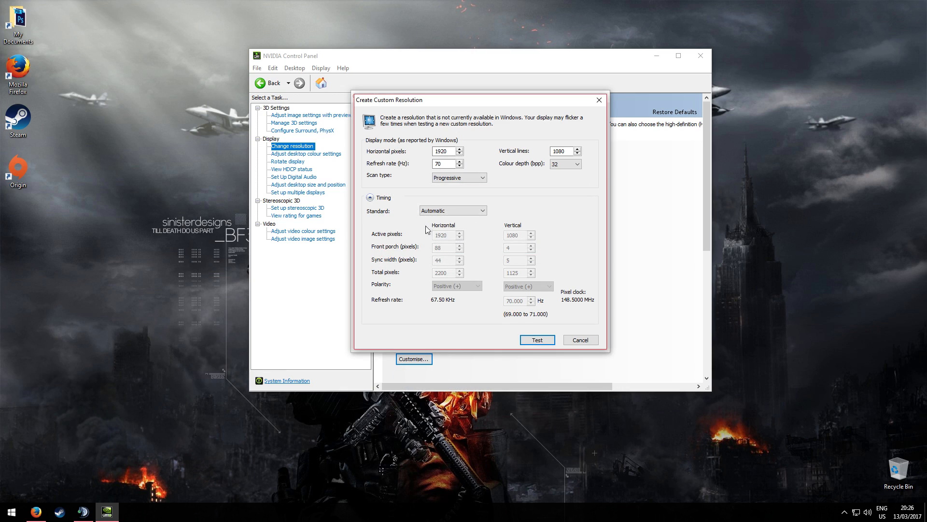
Change the refresh rate from 70 to 80 Hz and test 1920x1080 at 80 Hz.
{"action": "left_click", "coordinate": [442, 163]}
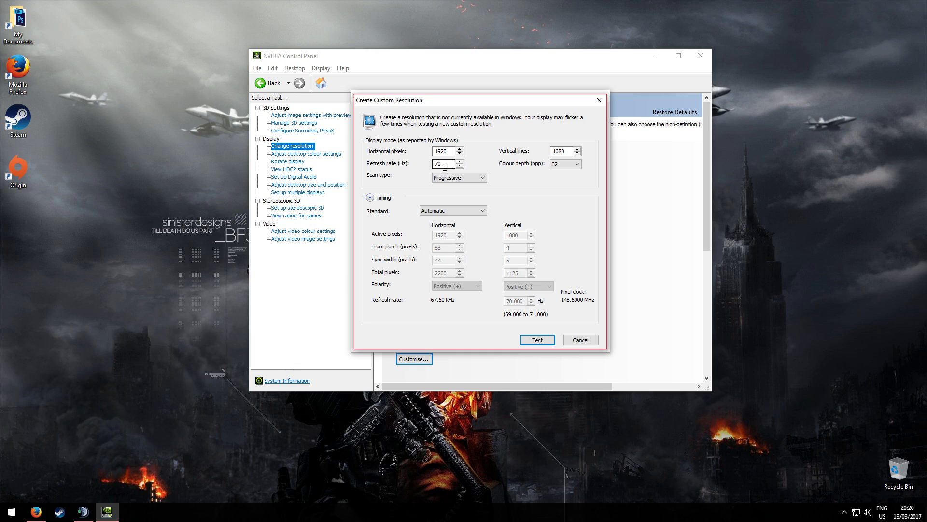
{"action": "triple_click", "coordinate": [443, 163]}
{"action": "type", "text": "80"}
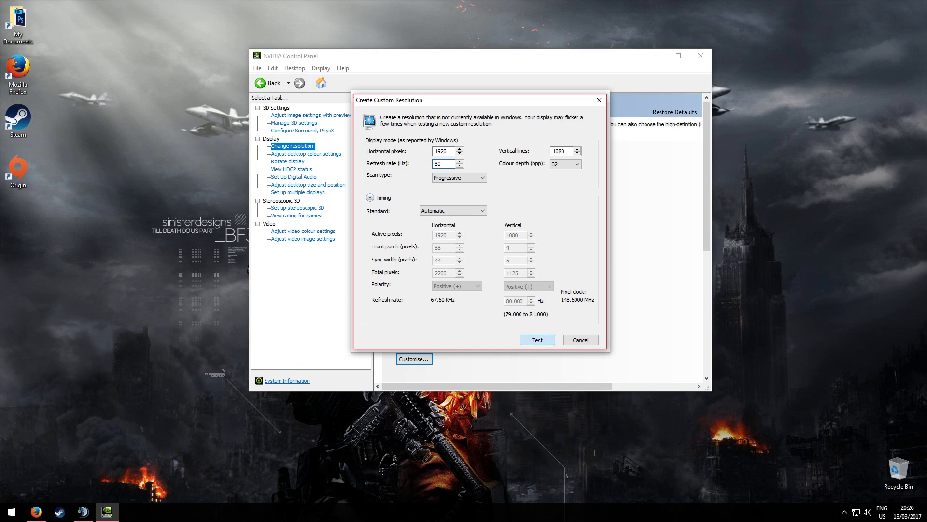
{"action": "left_click", "coordinate": [535, 340]}
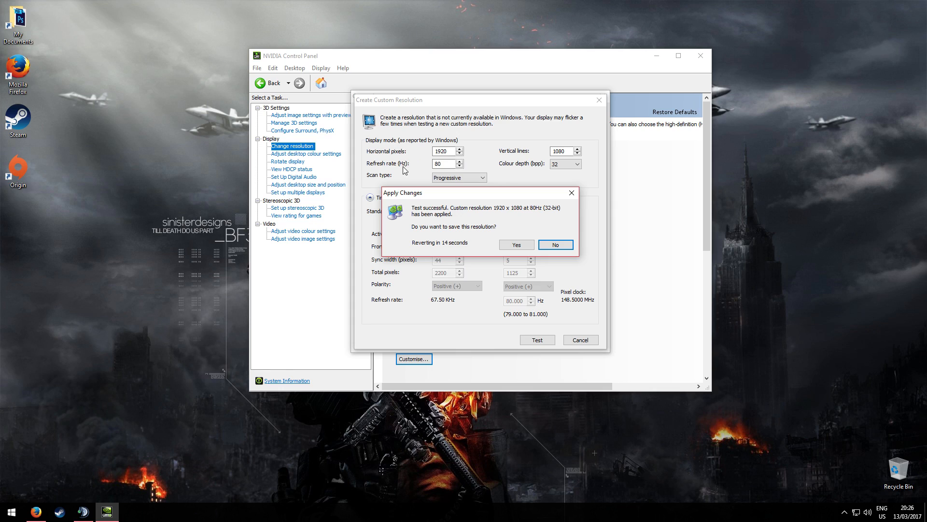
{"action": "left_click", "coordinate": [554, 244]}
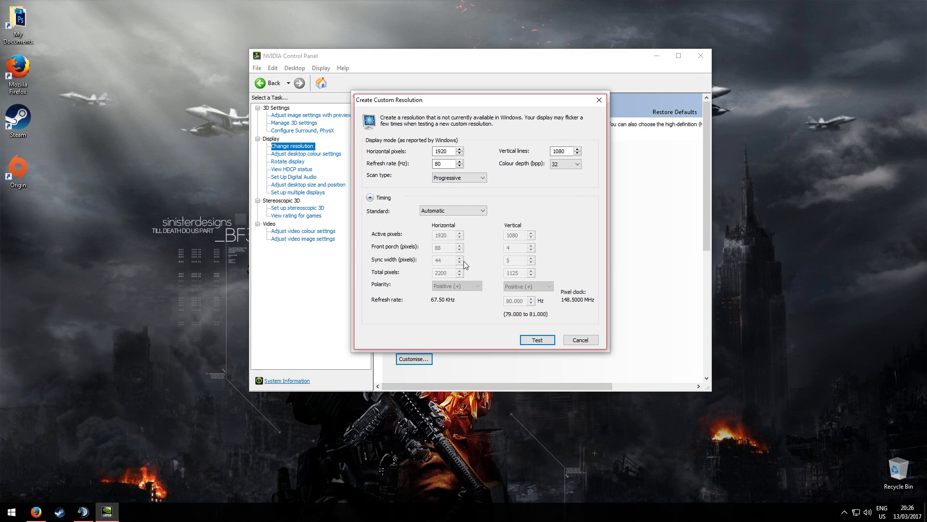
{"action": "mouse_move", "coordinate": [427, 183]}
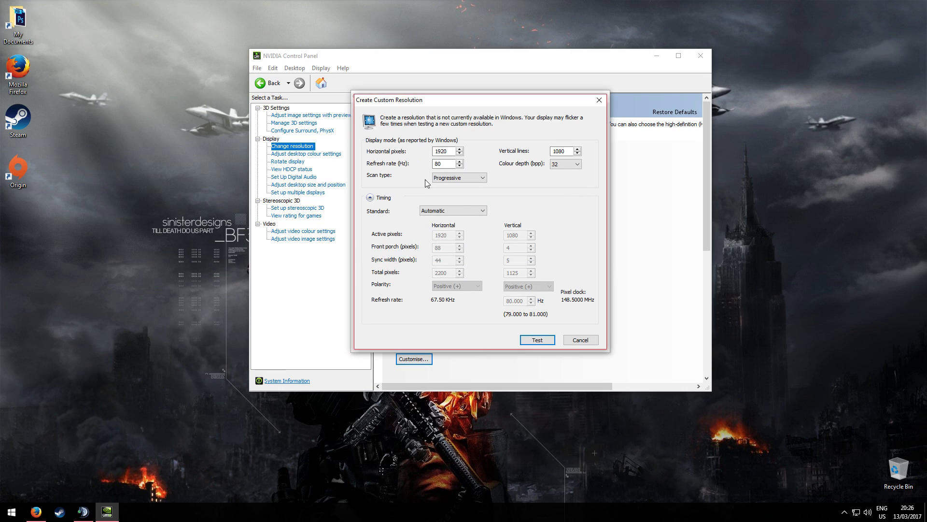
{"action": "mouse_move", "coordinate": [399, 223]}
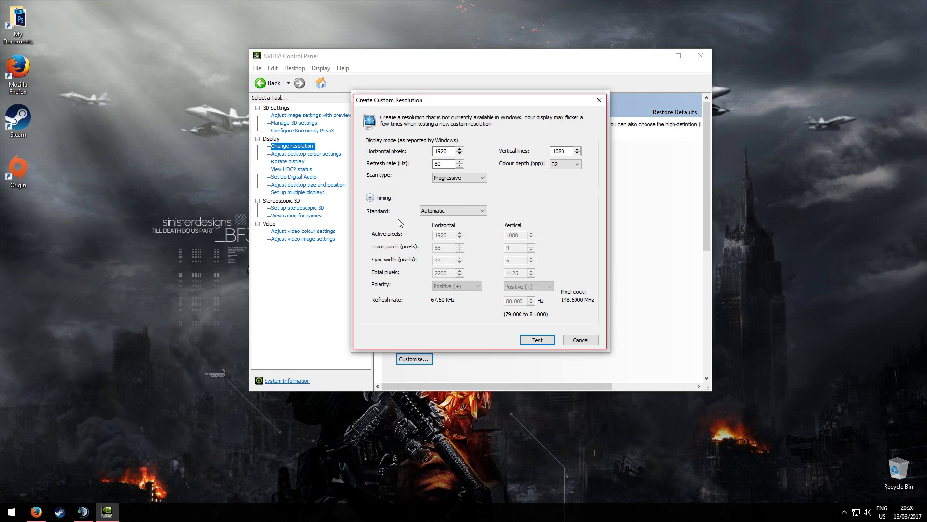
{"action": "mouse_move", "coordinate": [378, 216]}
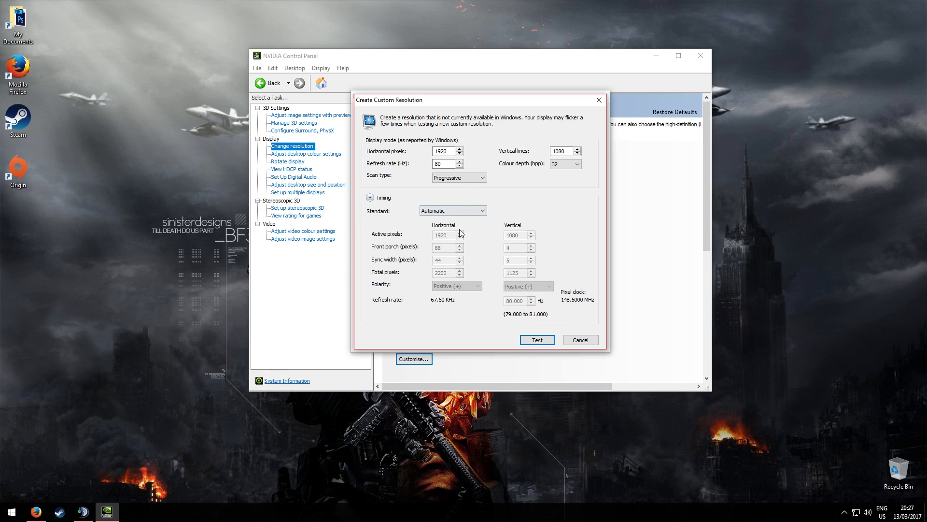
Retest the 1920x1080 80 Hz resolution and choose to keep it.
{"action": "left_click", "coordinate": [536, 339]}
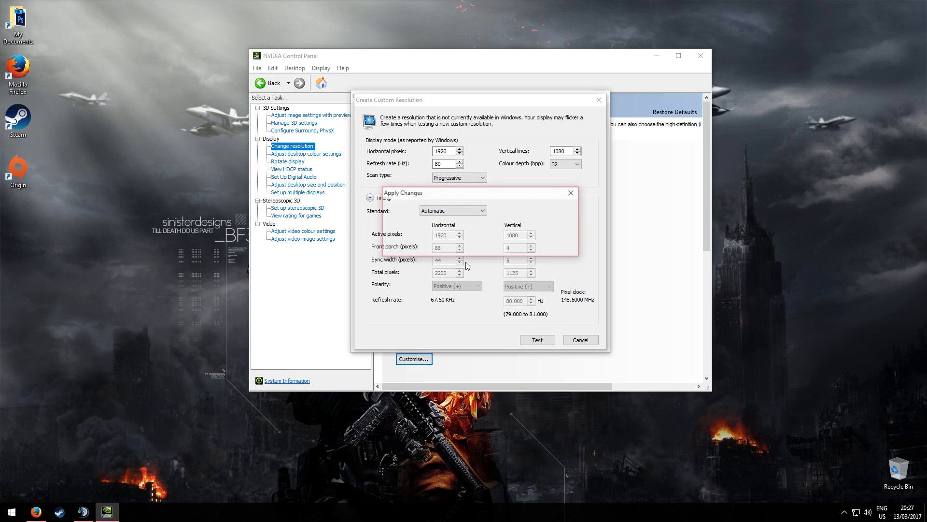
{"action": "left_click", "coordinate": [537, 339]}
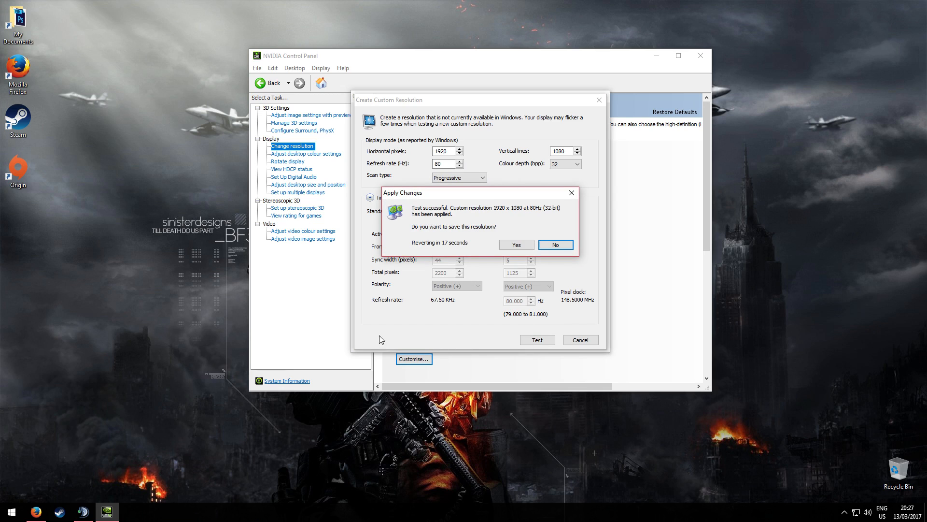
{"action": "left_click", "coordinate": [555, 244]}
{"action": "type", "text": "90"}
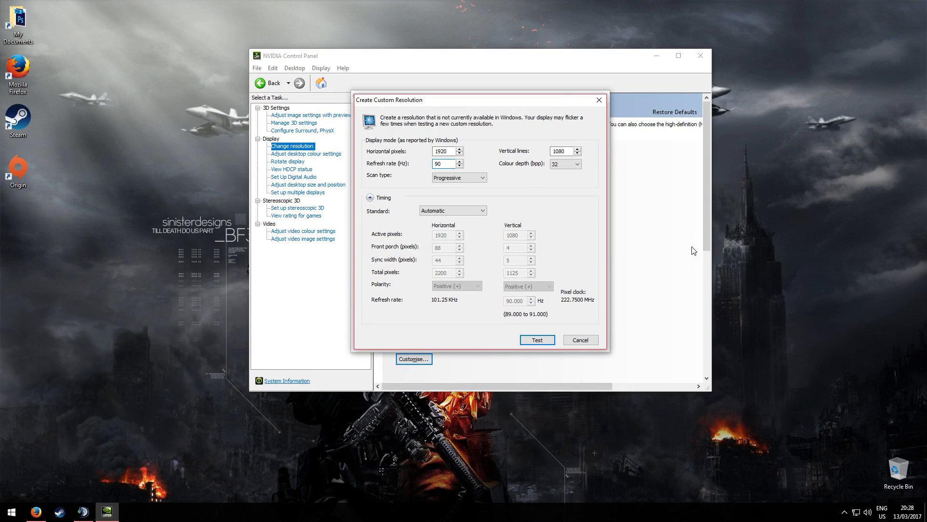
{"action": "mouse_move", "coordinate": [681, 226]}
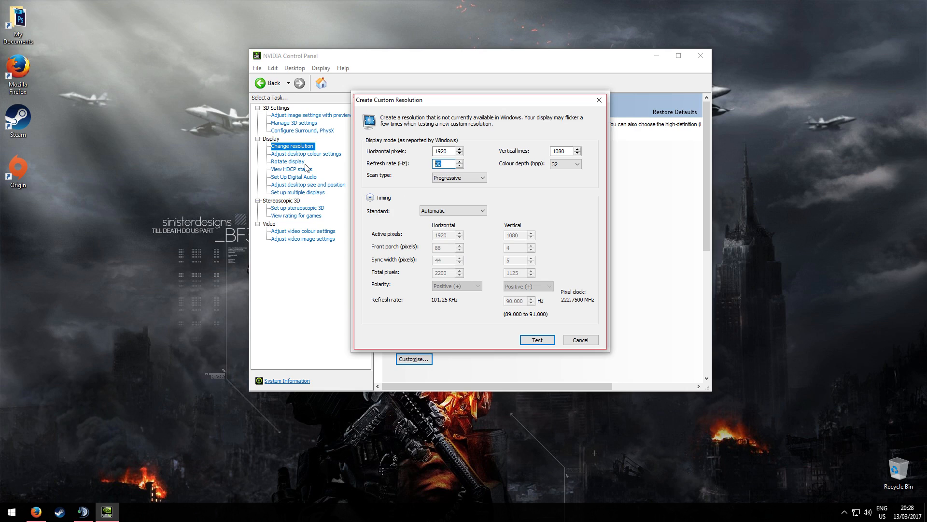
Enter 80 in place of 90 as the custom resolution's refresh rate.
{"action": "type", "text": "80"}
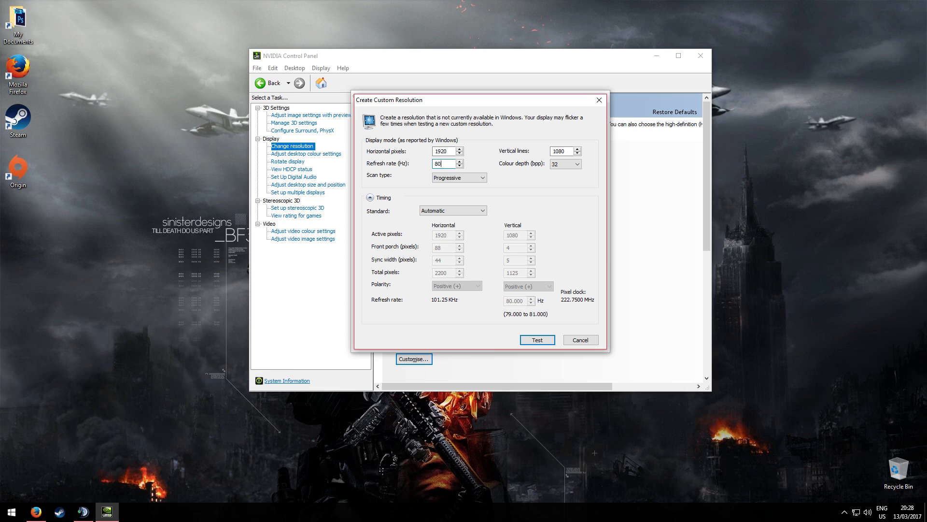
Apply the 1920x1080 80Hz custom resolution, keep the new configuration, and reposition the window.
{"action": "left_click", "coordinate": [536, 339]}
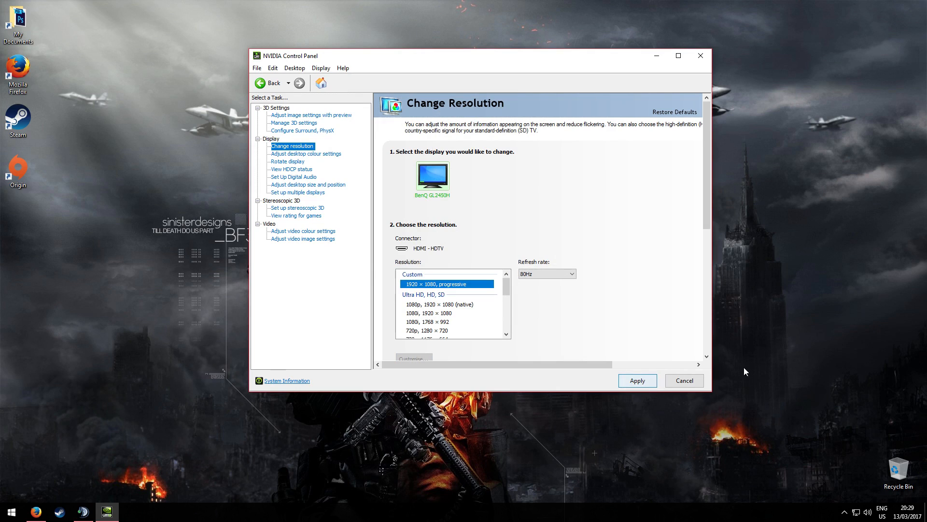
{"action": "left_click", "coordinate": [637, 381]}
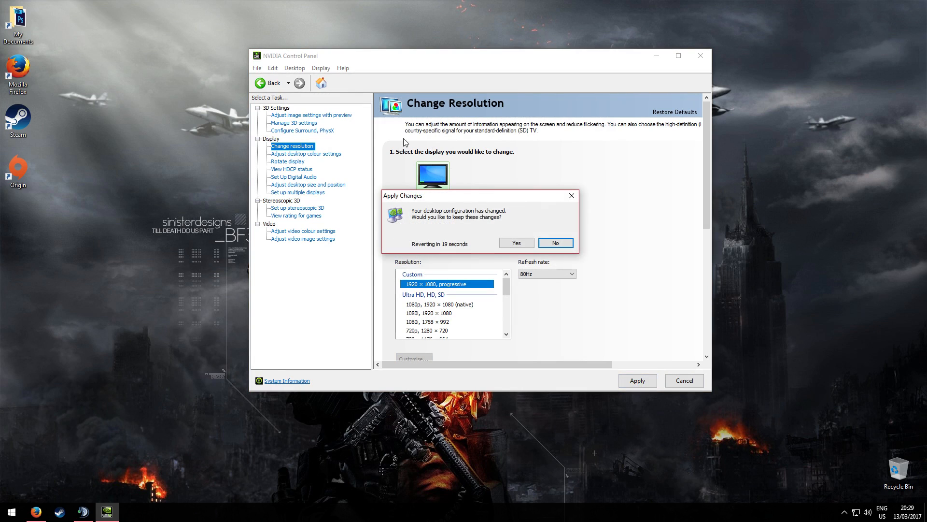
{"action": "mouse_move", "coordinate": [524, 289]}
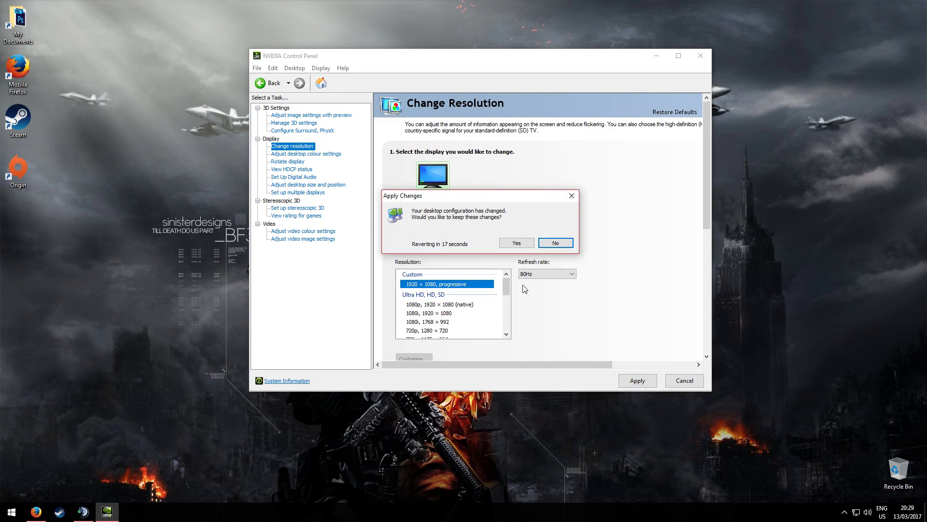
{"action": "left_click", "coordinate": [515, 243]}
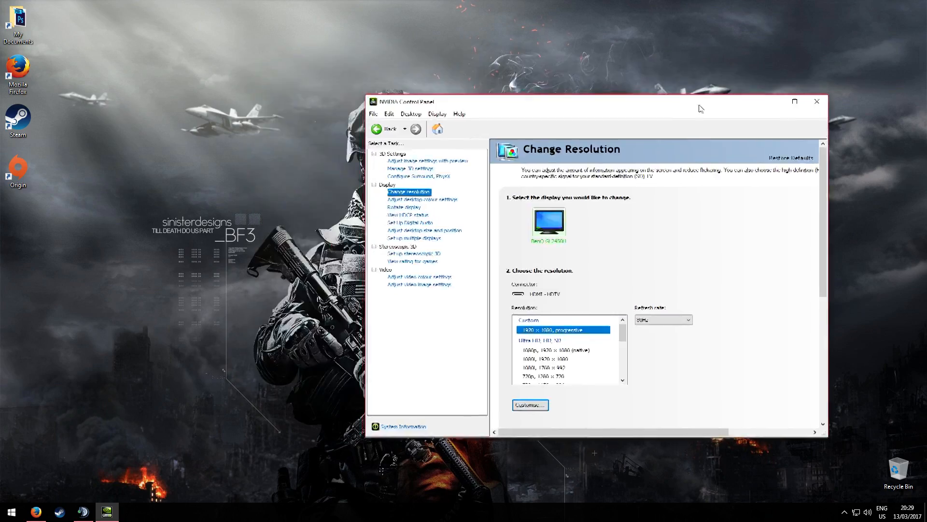
{"action": "left_click_drag", "start_coordinate": [596, 101], "coordinate": [416, 3]}
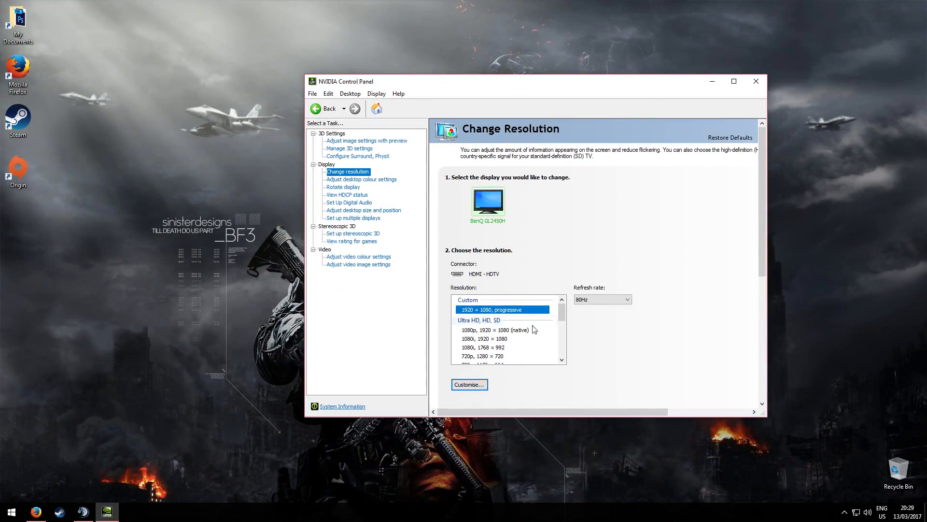
{"action": "mouse_move", "coordinate": [519, 82]}
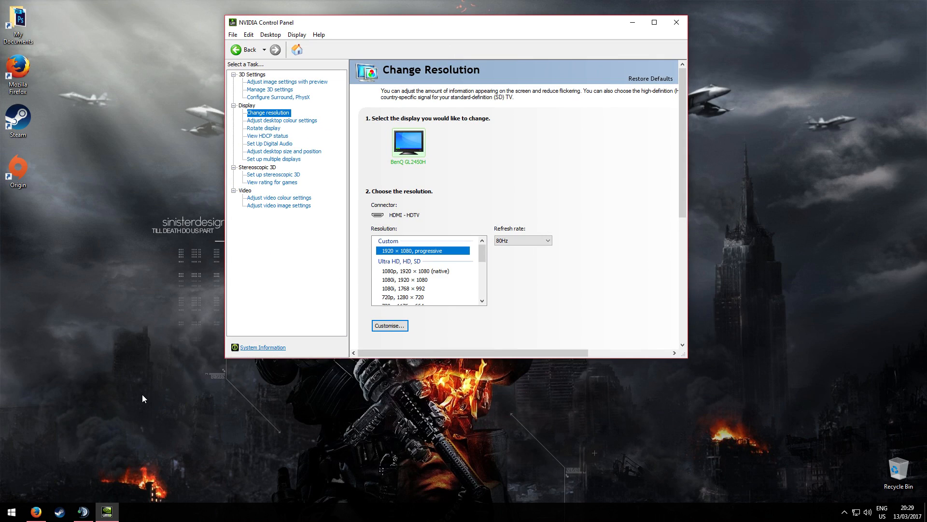
In the Steam Library, give Counter-Strike: Global Offensive the launch option -freq 80.
{"action": "left_click", "coordinate": [57, 512]}
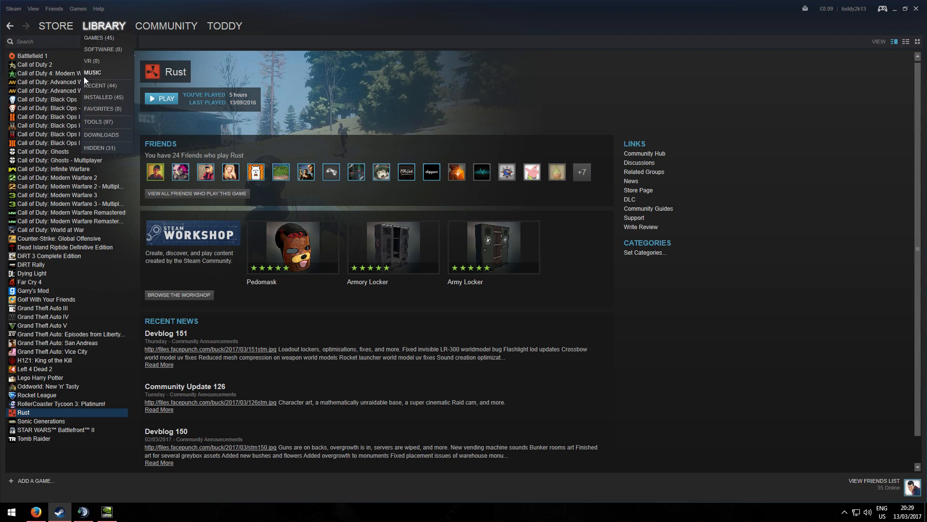
{"action": "left_click", "coordinate": [58, 238]}
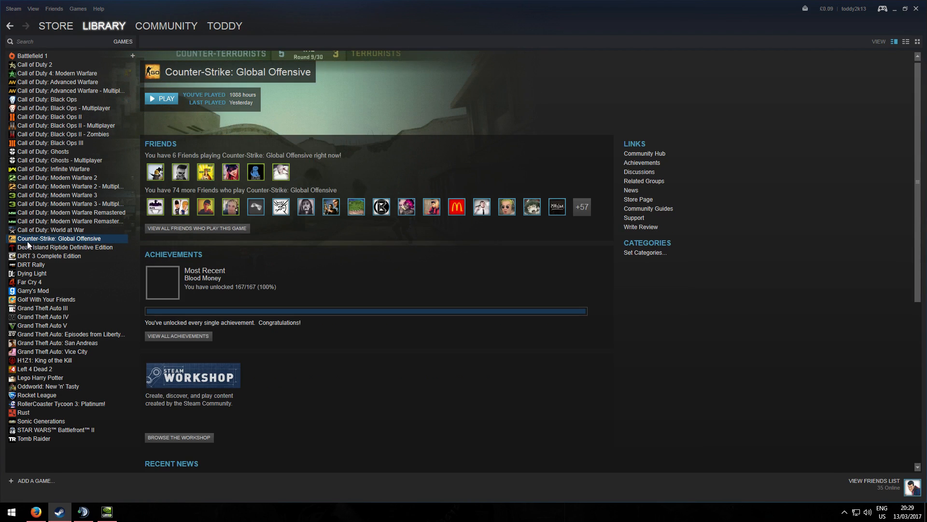
{"action": "right_click", "coordinate": [58, 238]}
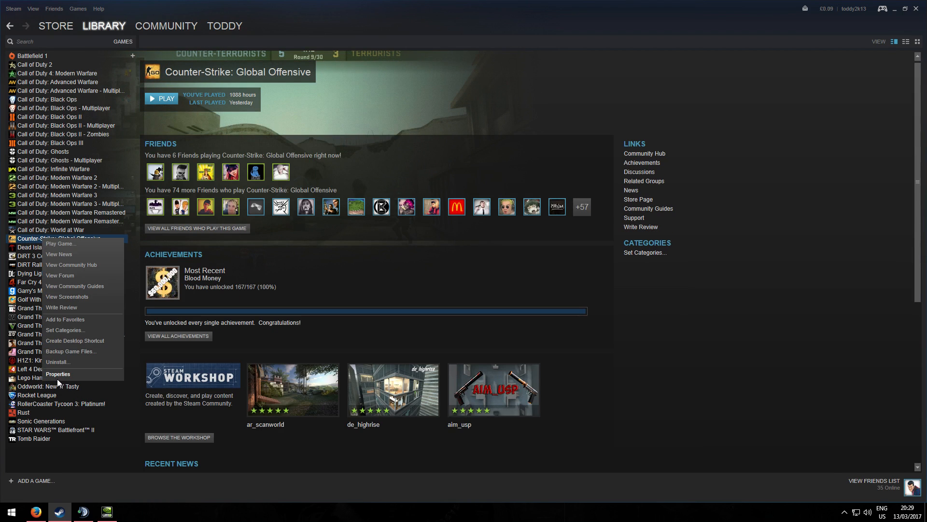
{"action": "left_click", "coordinate": [58, 374]}
{"action": "type", "text": "-freq 7"}
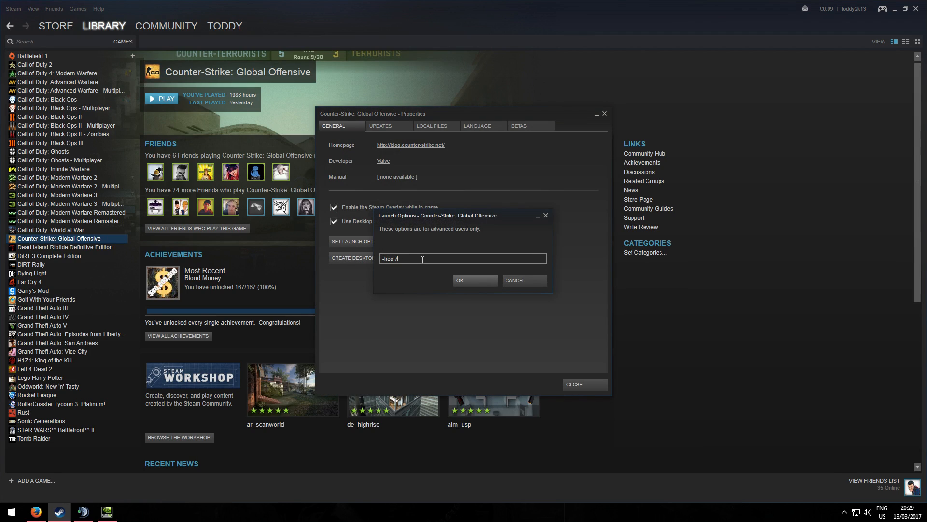
{"action": "type", "text": "0"}
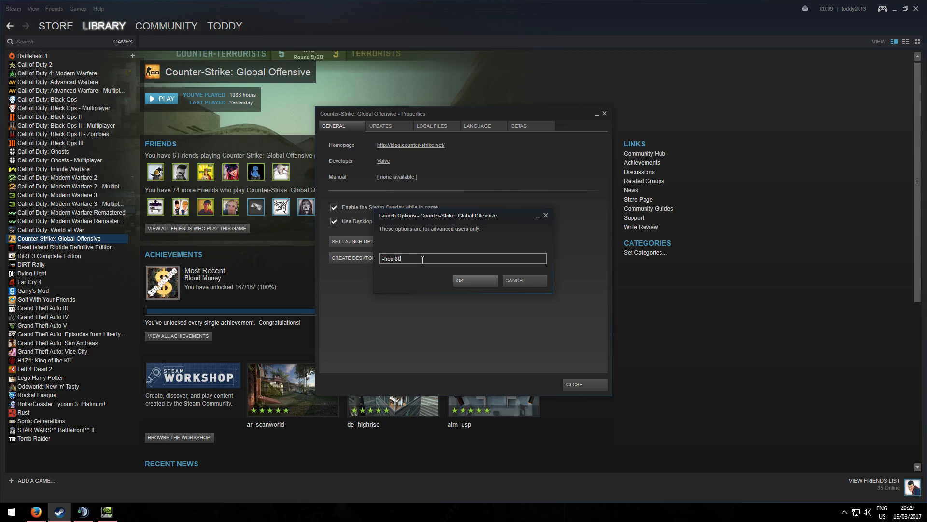
{"action": "left_click", "coordinate": [475, 280]}
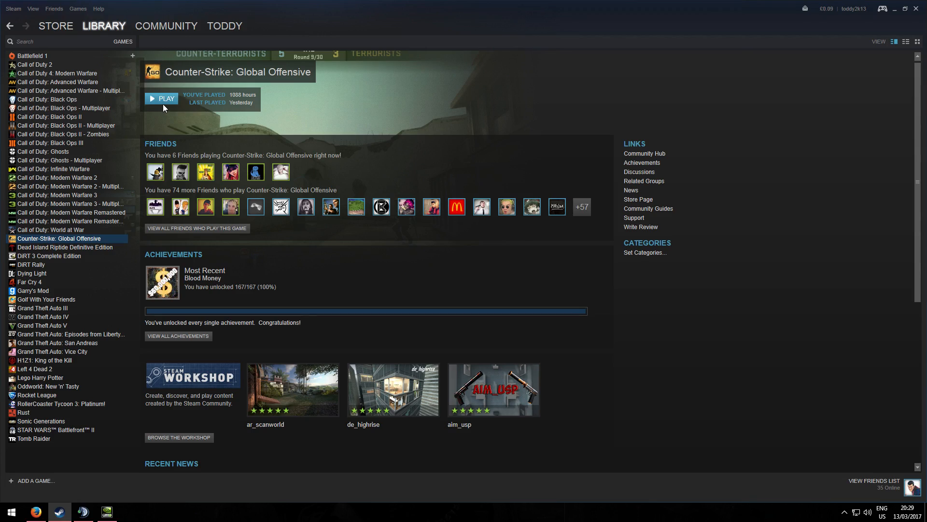
Launch Counter-Strike: Global Offensive from Steam and enter 'mat' while it loads.
{"action": "left_click", "coordinate": [160, 99]}
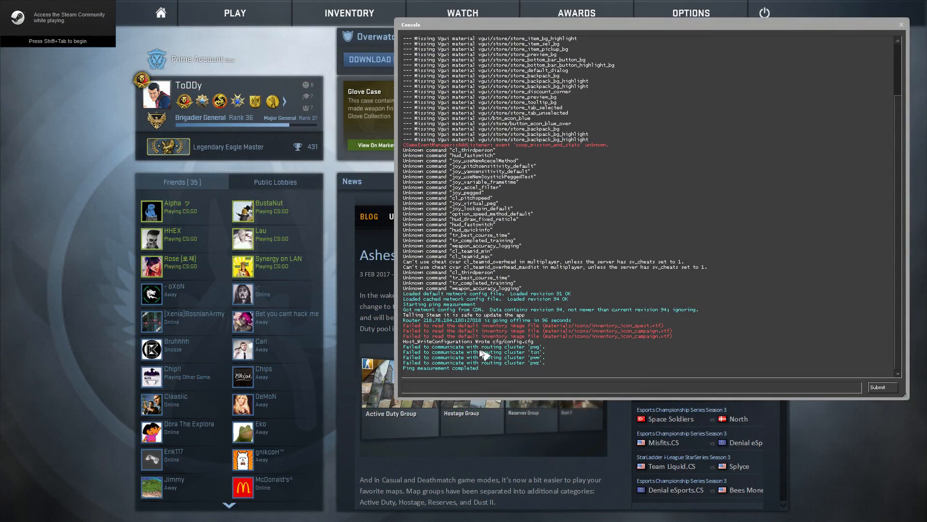
{"action": "type", "text": "mat"}
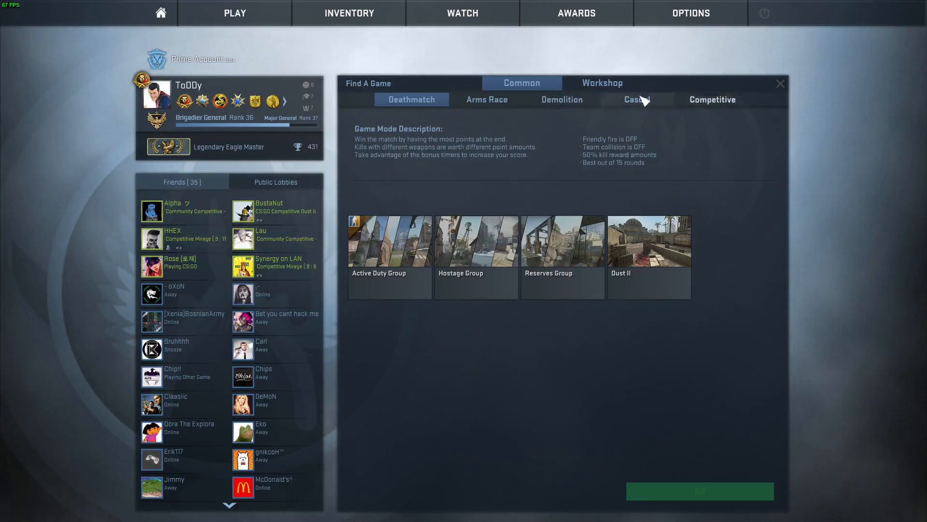
Pick a game mode in Find A Game and join a match server.
{"action": "left_click", "coordinate": [699, 490]}
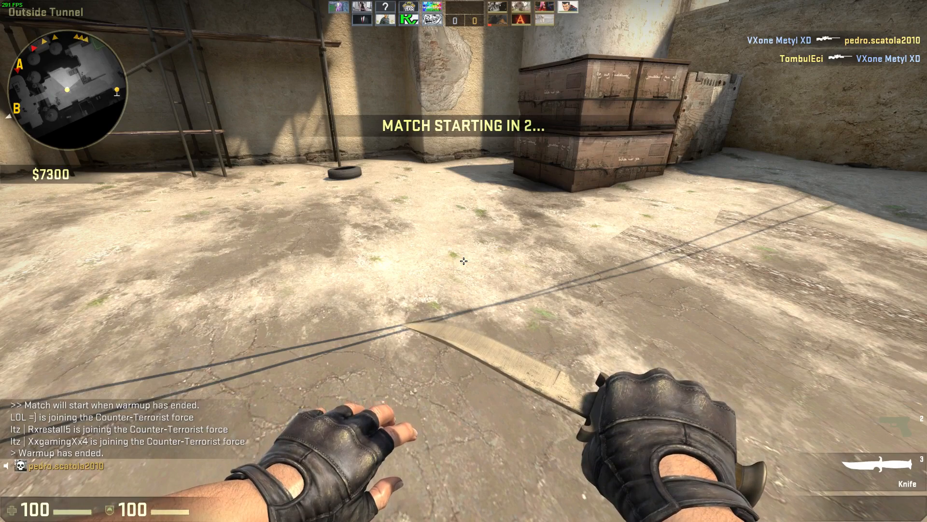
Play the Terrorist round to a Mid Doors kill, briefly opening and leaving the Steam overlay.
{"action": "key", "text": "Escape"}
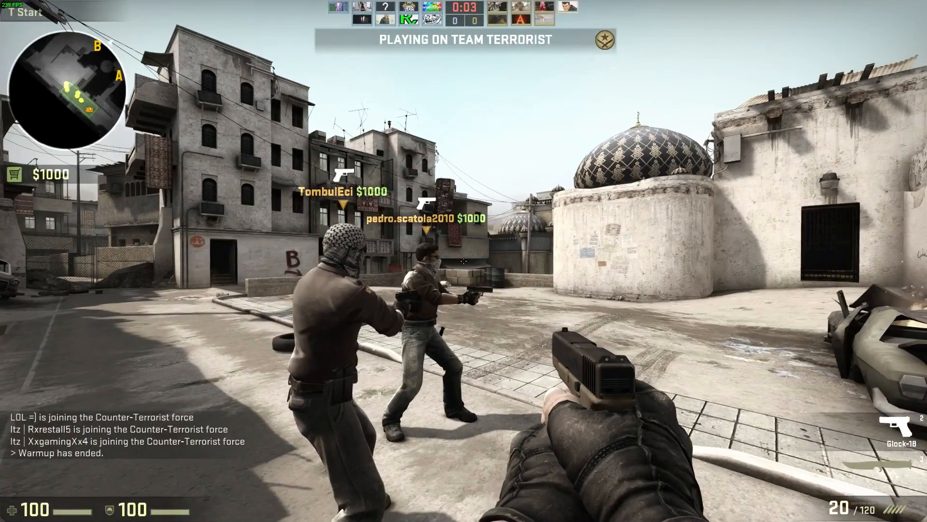
{"action": "key", "text": "Tab"}
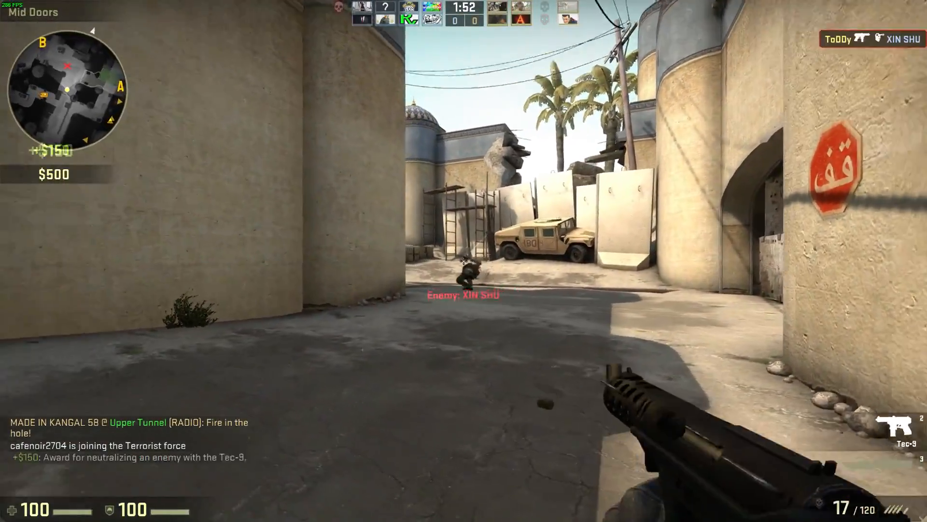
{"action": "left_click", "coordinate": [464, 259]}
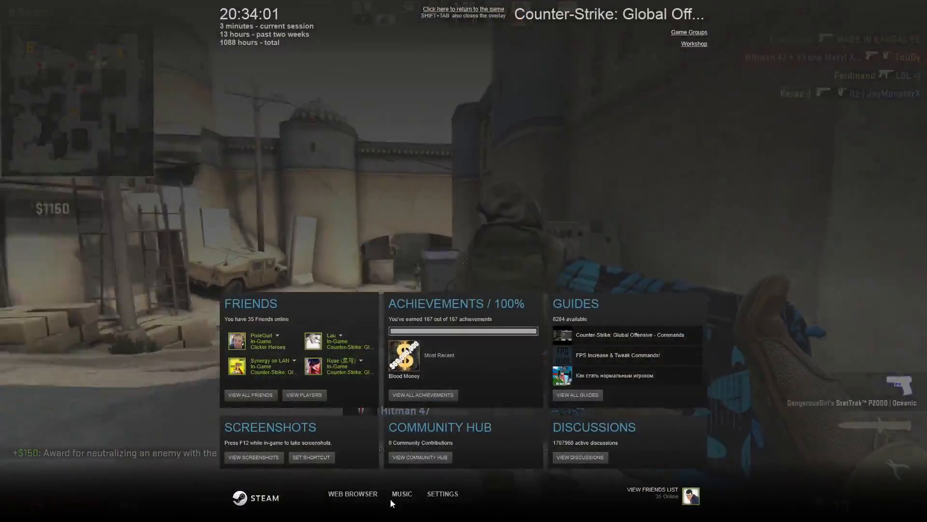
{"action": "left_click", "coordinate": [463, 9]}
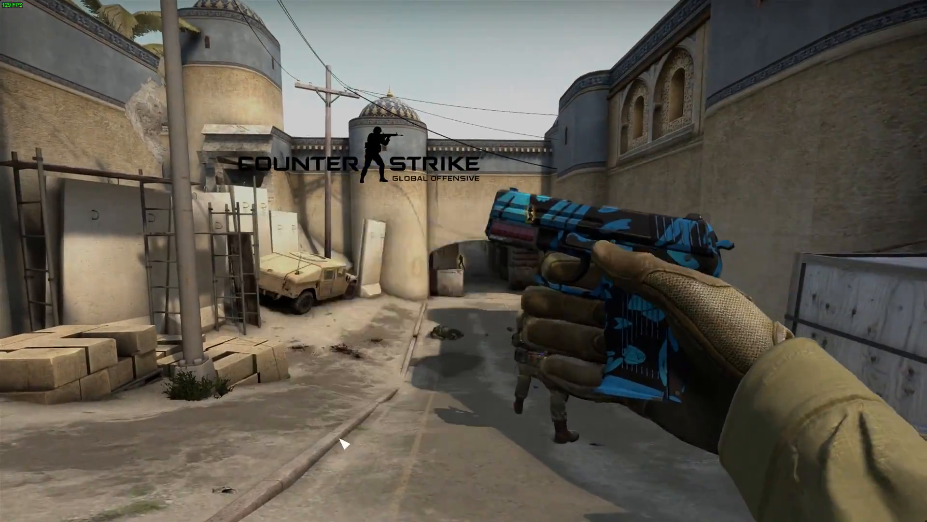